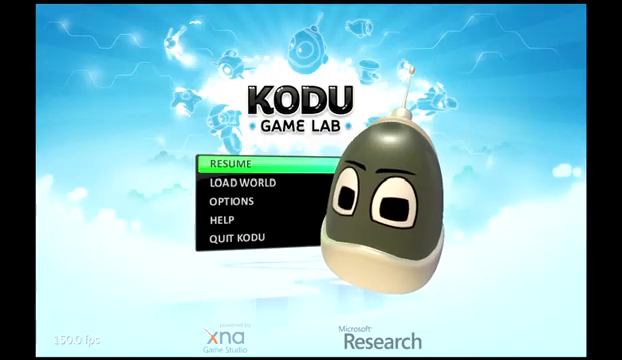
Step: Move the main-menu selection from Resume down to Load World
key("down")
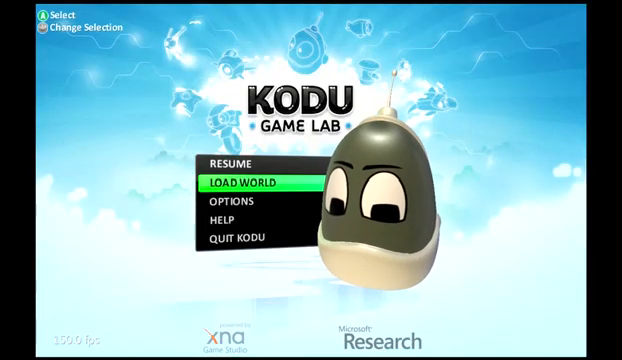